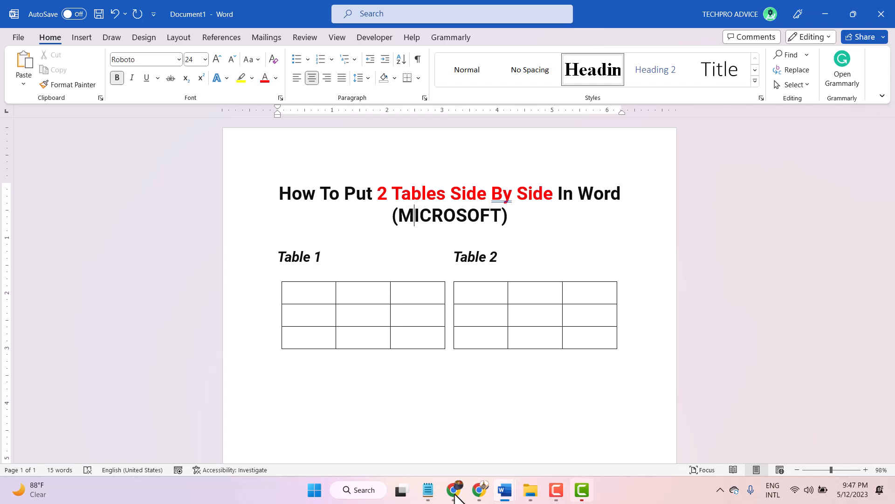
pyautogui.moveTo(538, 491)
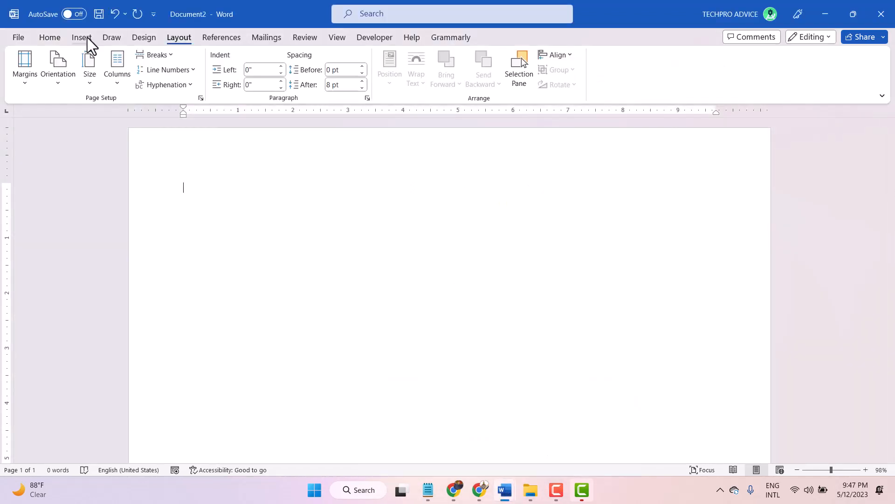
# Insert a one-row, two-column table spanning the page as the layout scaffold.
pyautogui.click(81, 37)
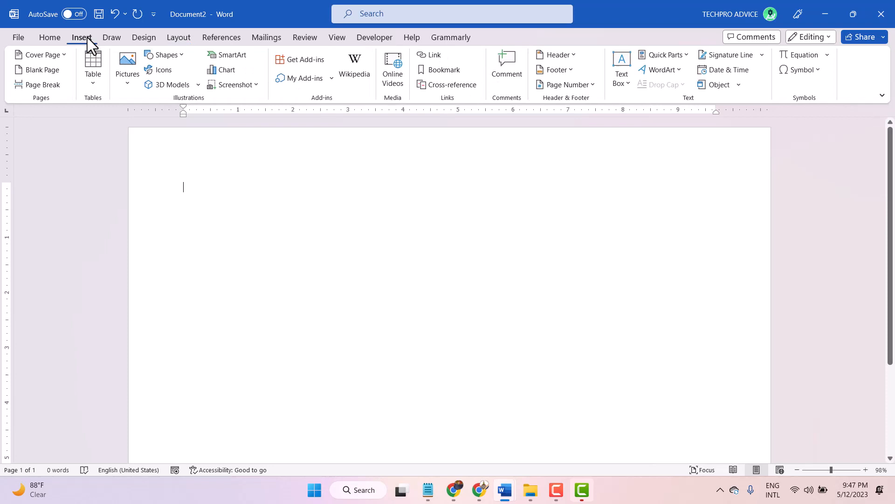
pyautogui.moveTo(93, 66)
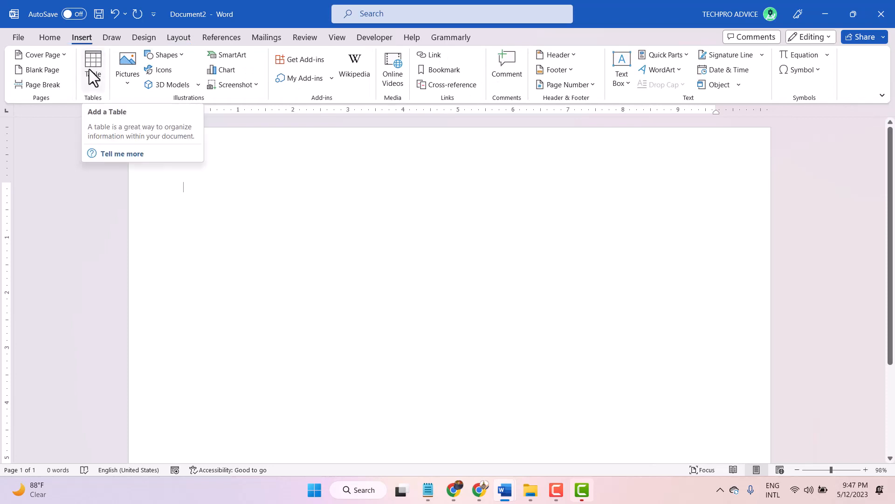
pyautogui.click(92, 63)
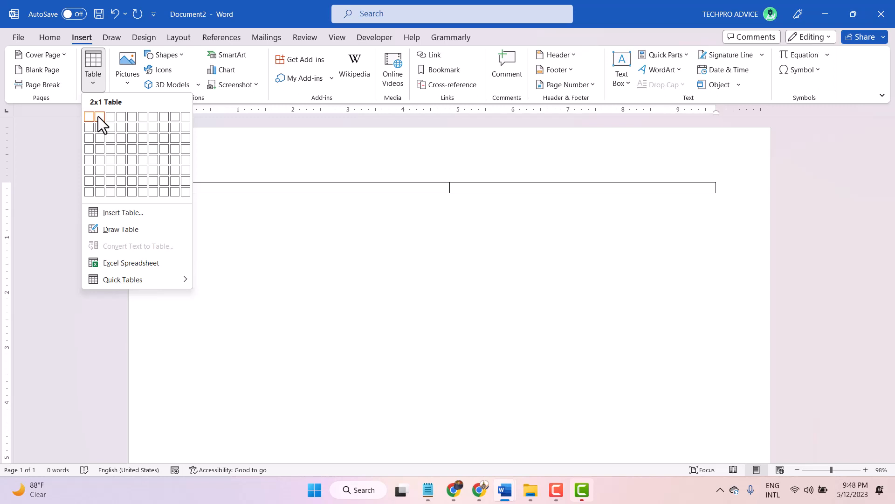
pyautogui.click(97, 117)
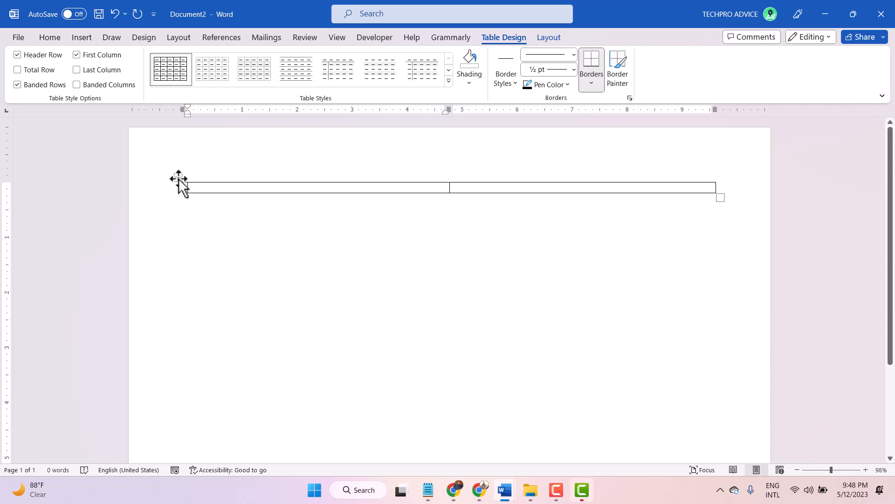
# Select the whole table and set its borders to No Border, making it invisible.
pyautogui.click(178, 178)
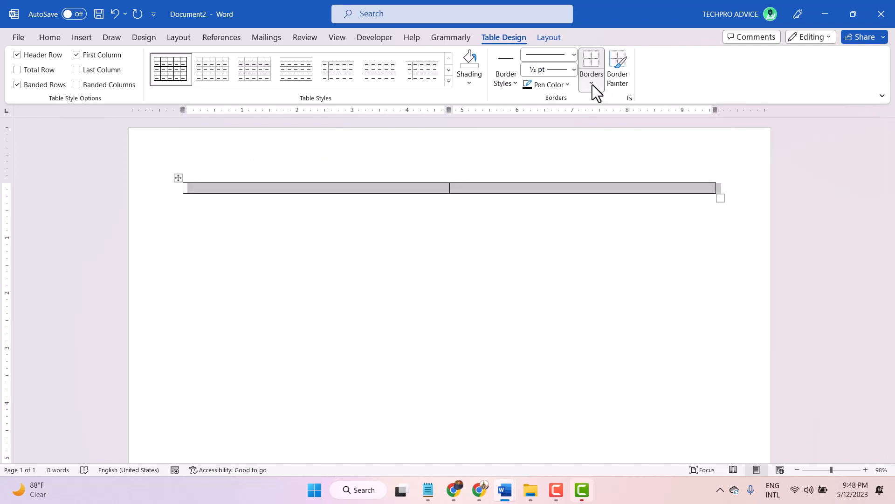
pyautogui.click(591, 88)
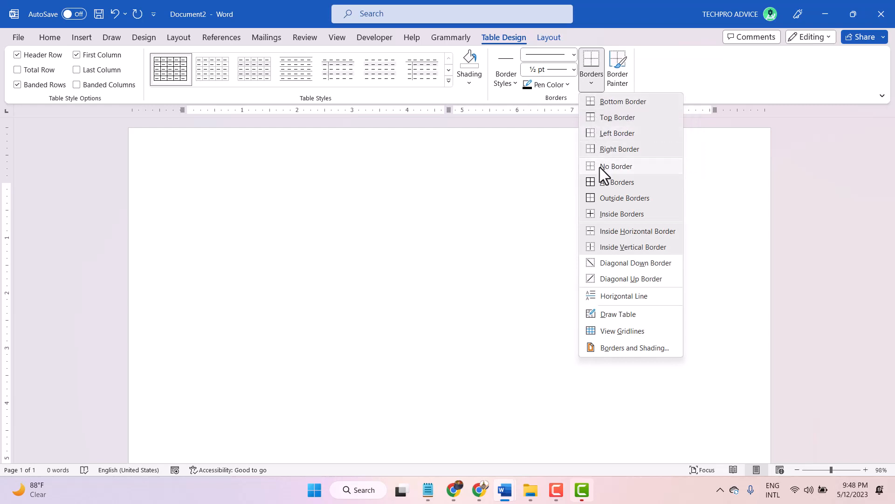
pyautogui.click(616, 166)
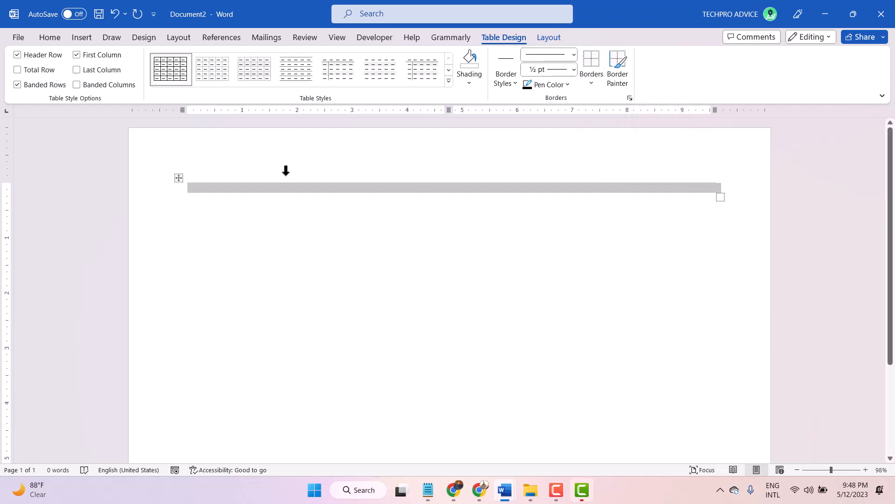
pyautogui.click(251, 188)
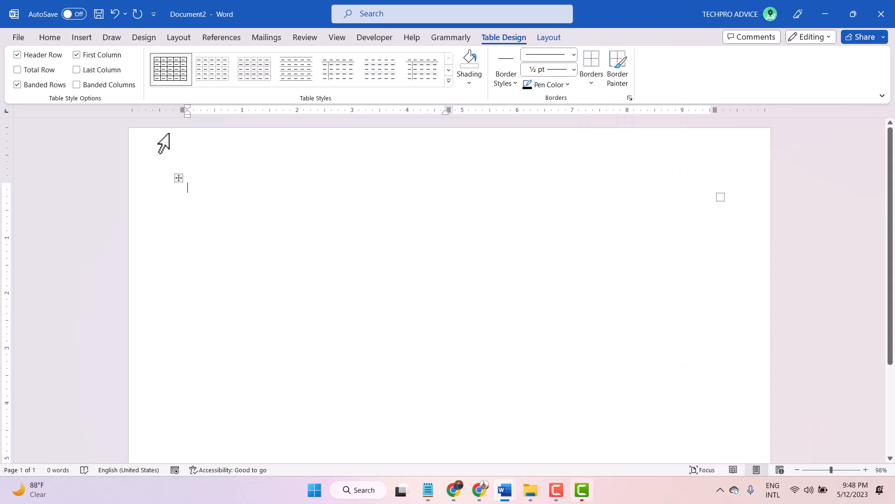
# Insert a three-column, six-row table inside the left cell of the layout table.
pyautogui.click(81, 37)
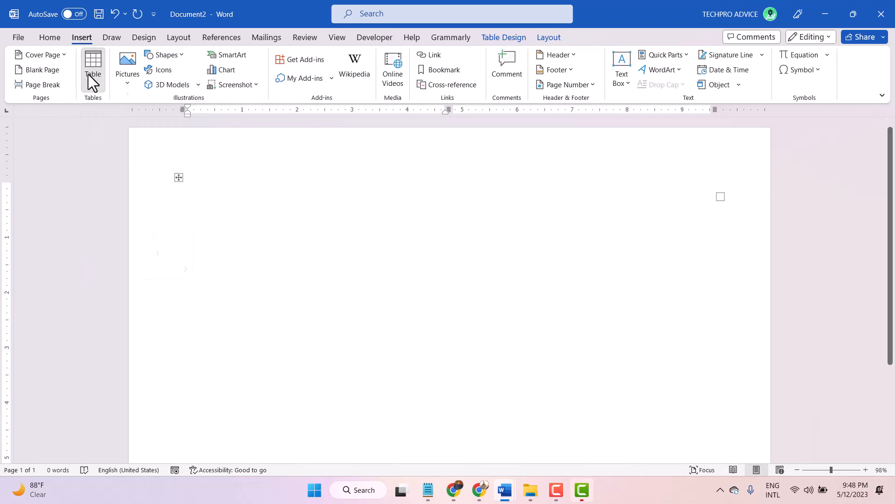
pyautogui.click(93, 62)
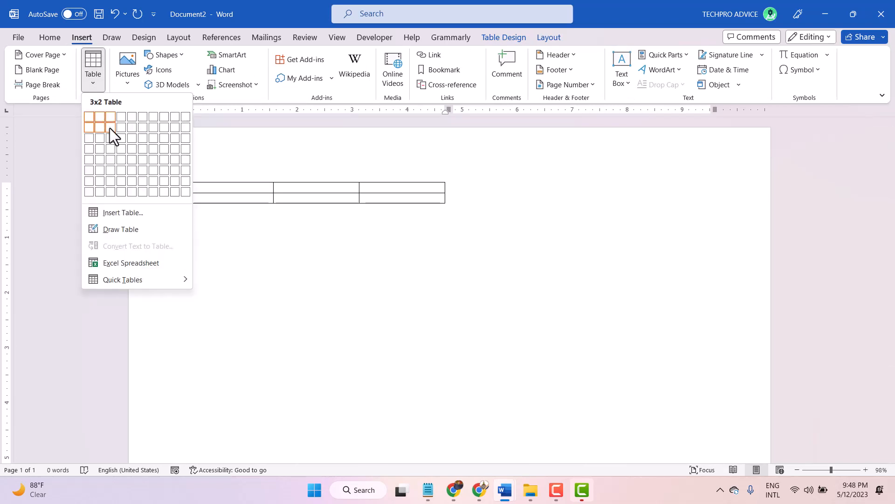
pyautogui.moveTo(111, 137)
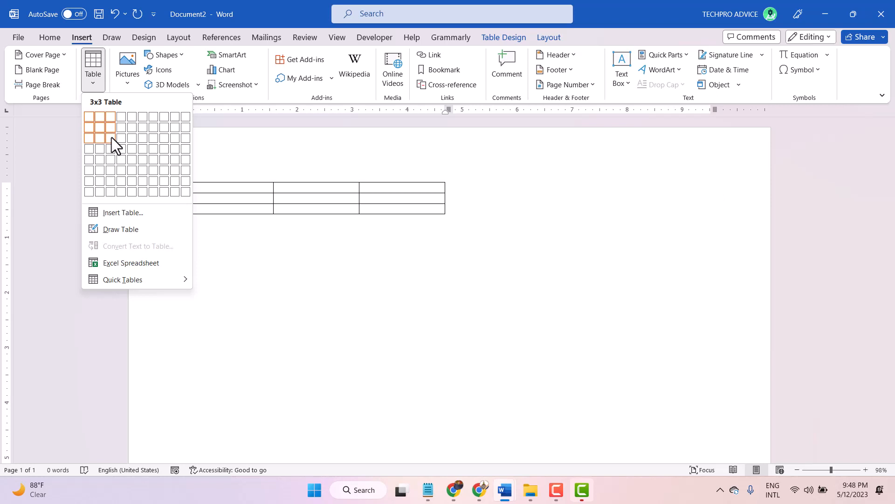
pyautogui.moveTo(113, 150)
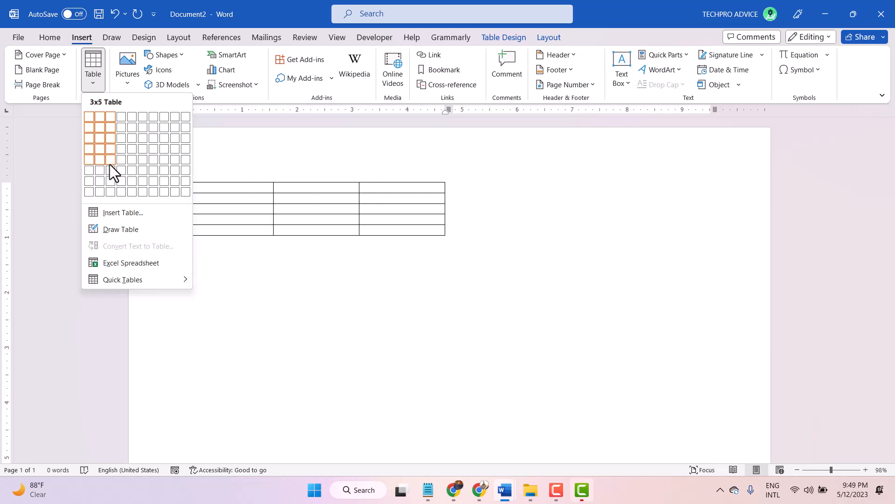
pyautogui.click(99, 159)
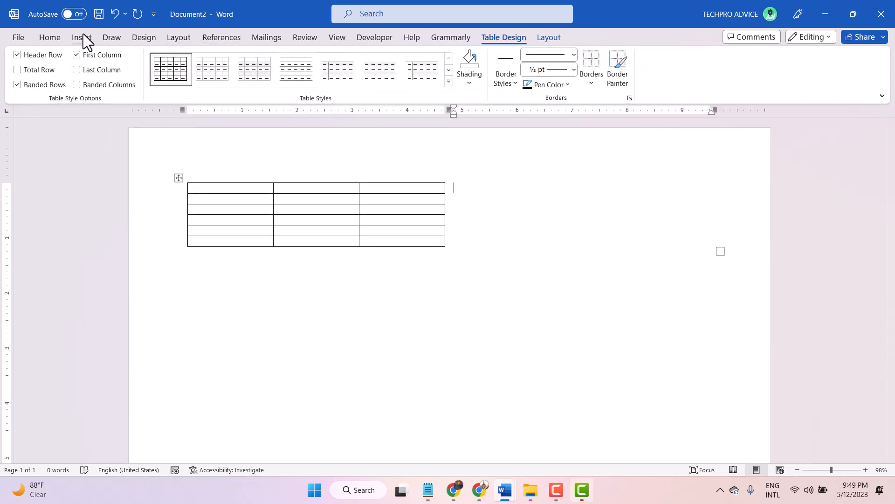
# Insert a second three-column, six-row table in the right cell beside the first.
pyautogui.click(82, 37)
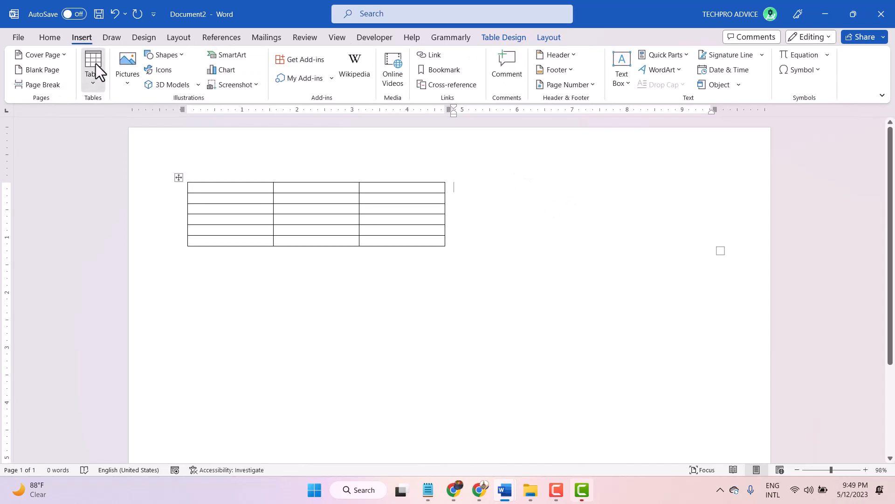
pyautogui.click(92, 62)
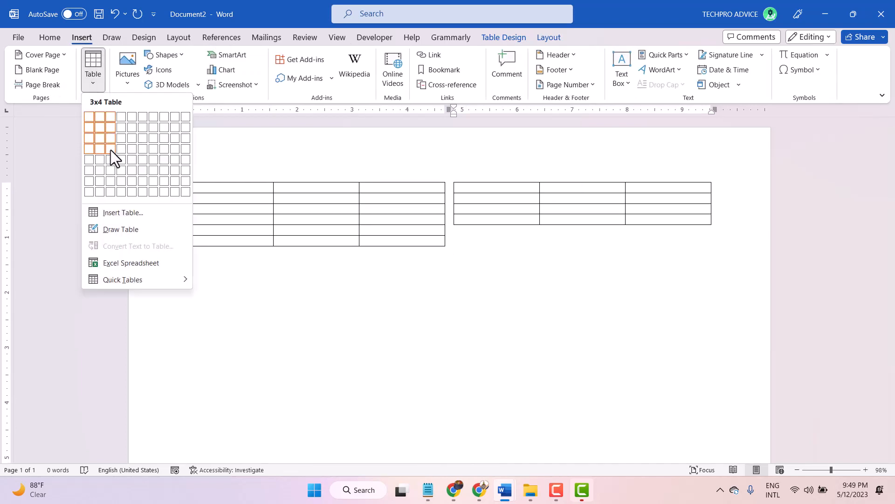
pyautogui.moveTo(110, 181)
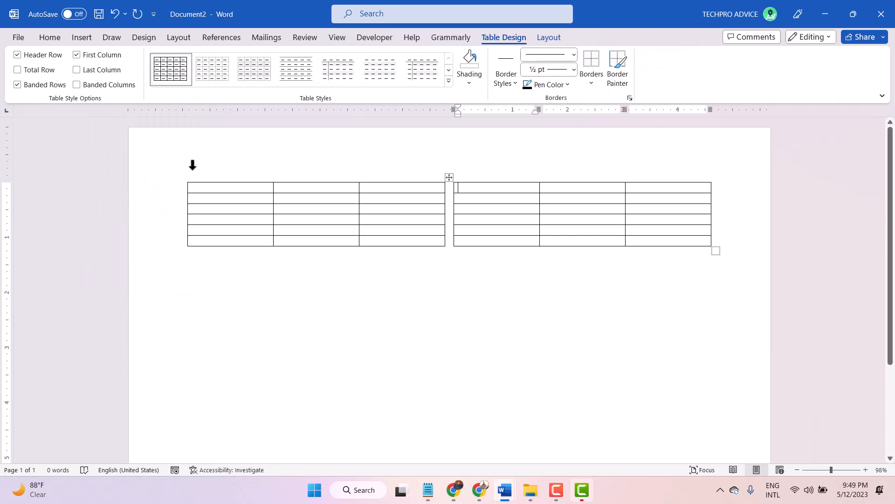
pyautogui.click(179, 177)
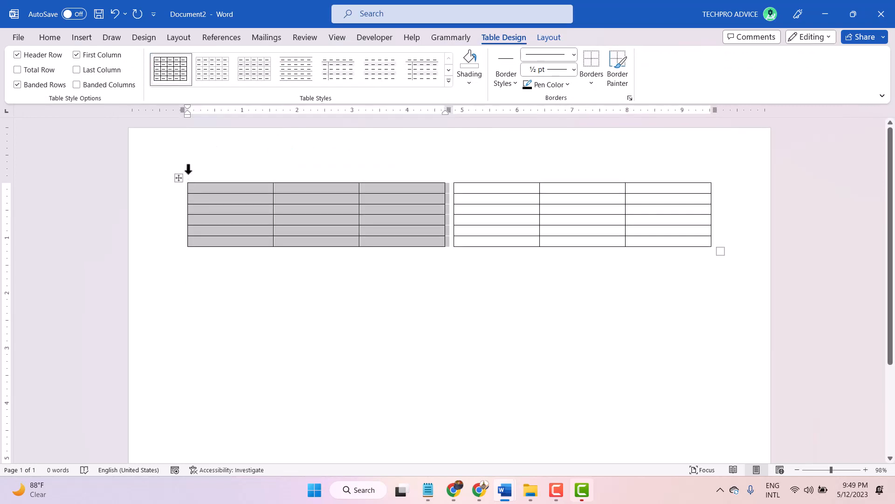